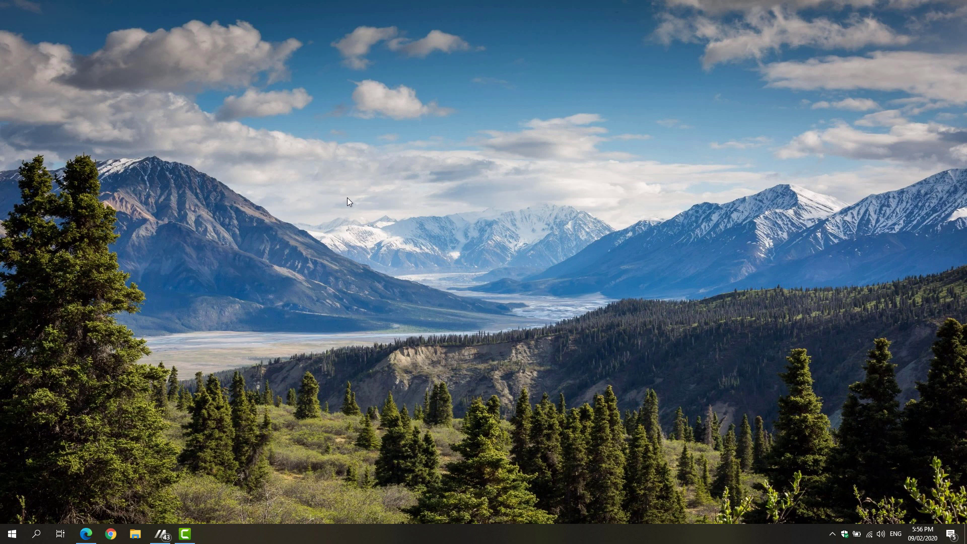
pyautogui.moveTo(351, 242)
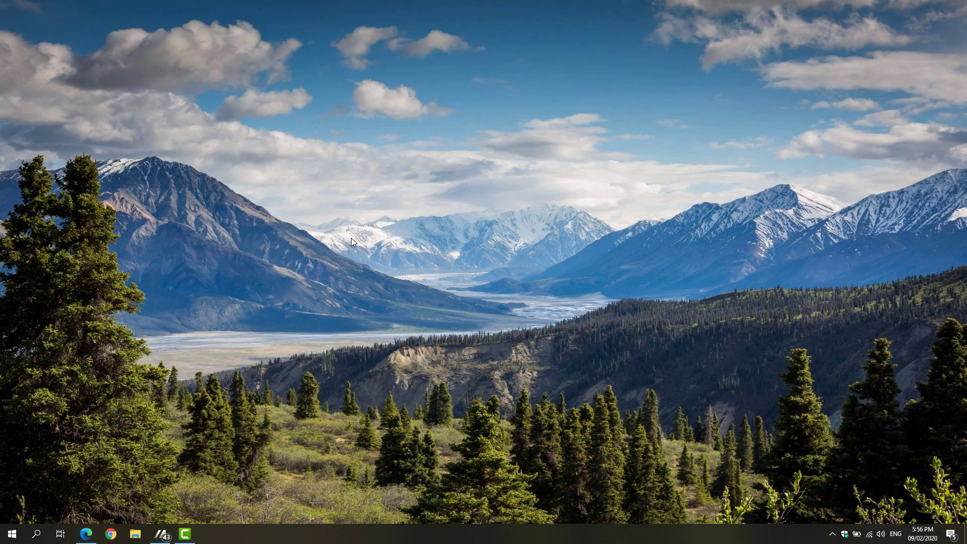
pyautogui.moveTo(355, 245)
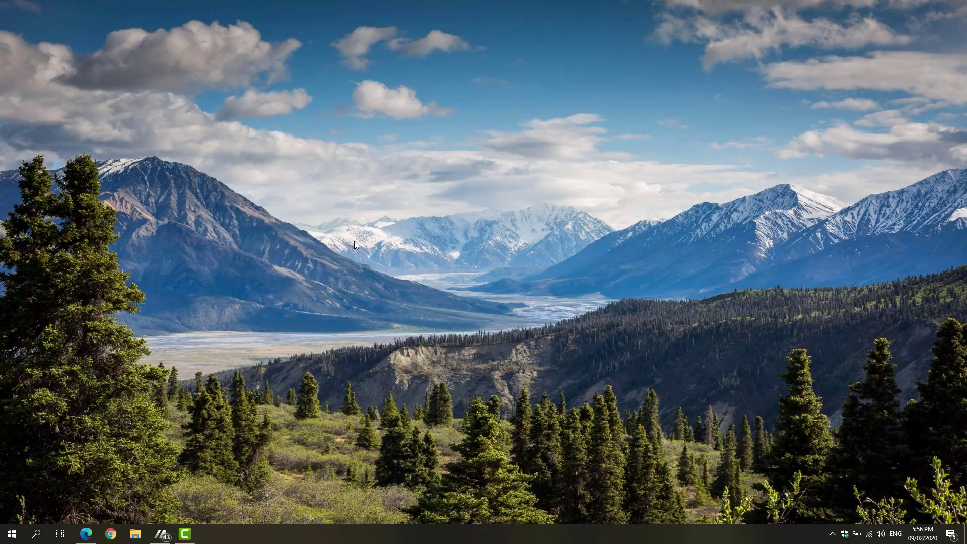
# Step: Bring up Edge and open its Extensions page from the Settings and more menu
pyautogui.click(85, 534)
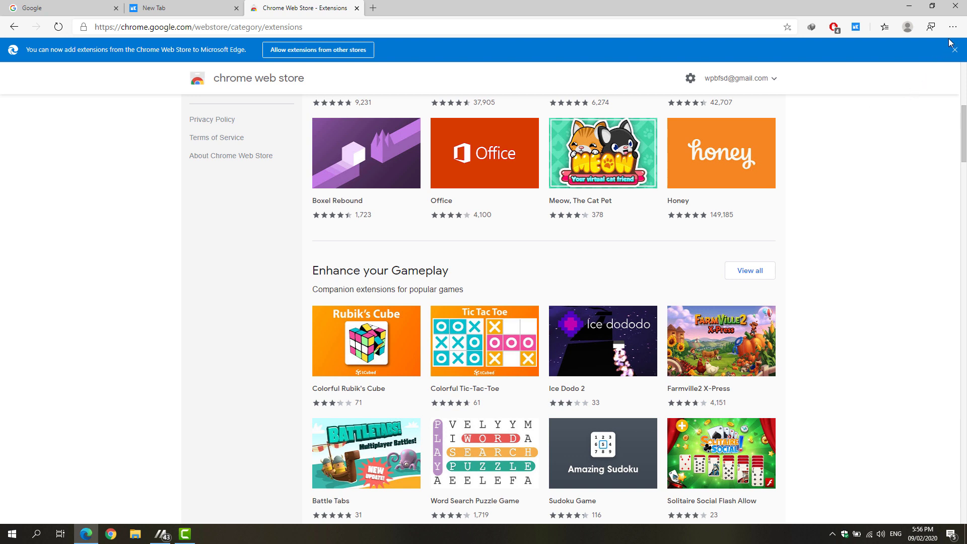
pyautogui.moveTo(950, 26)
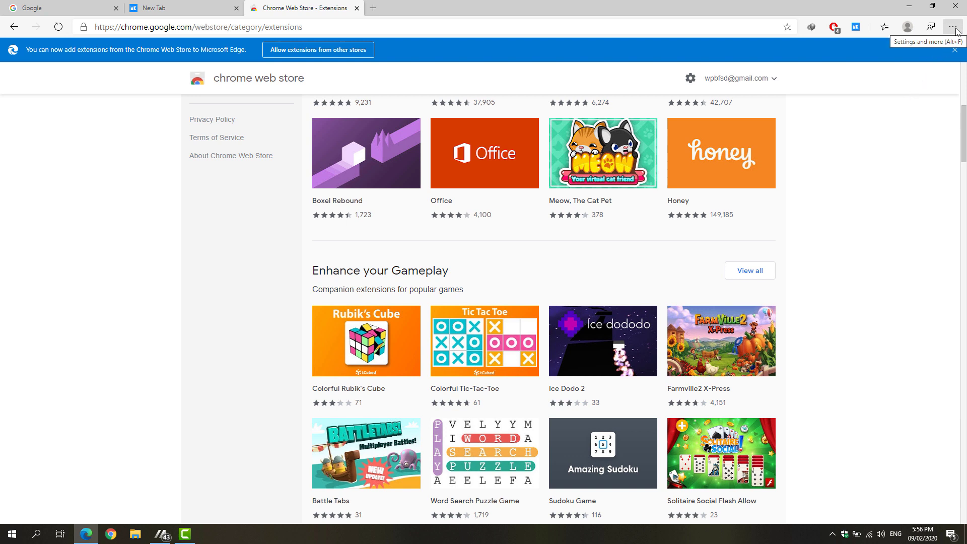
pyautogui.click(952, 27)
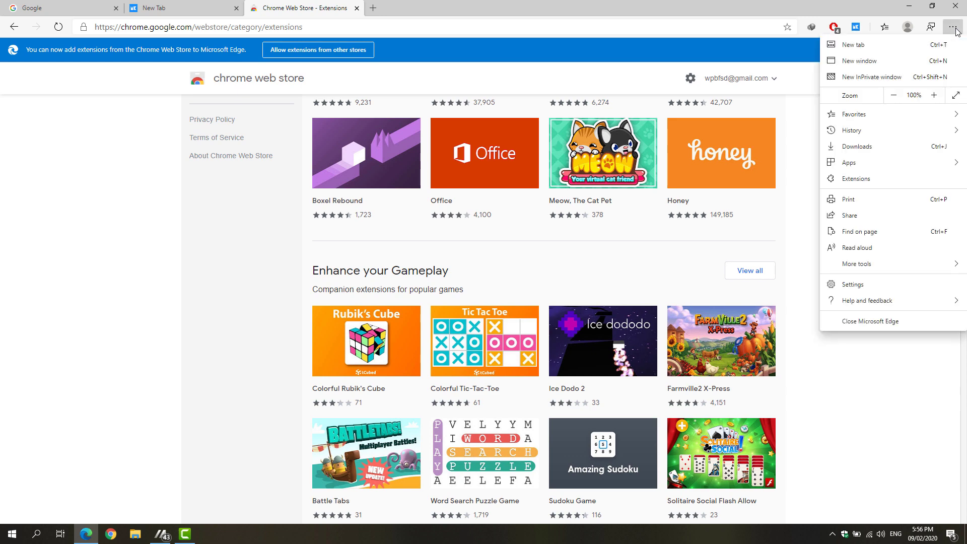
pyautogui.moveTo(845, 185)
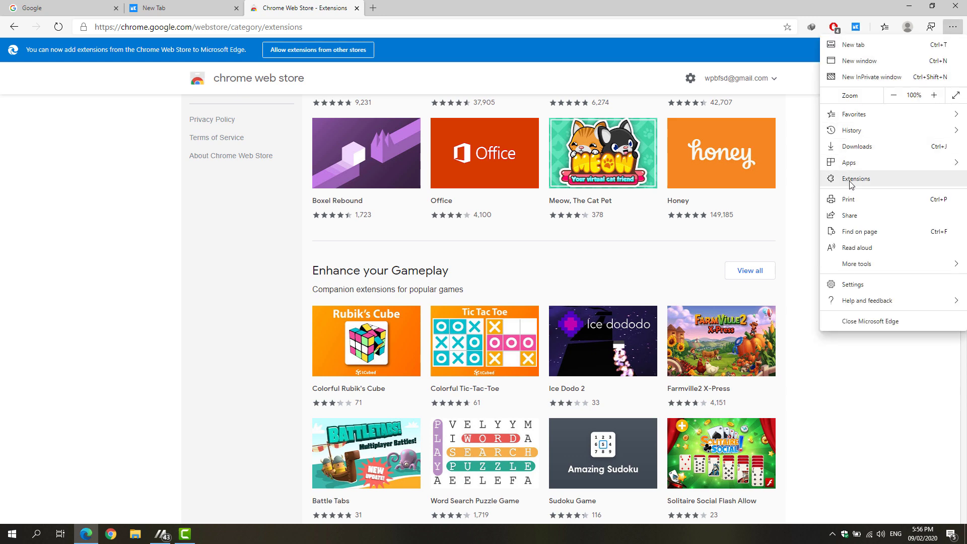
pyautogui.click(855, 178)
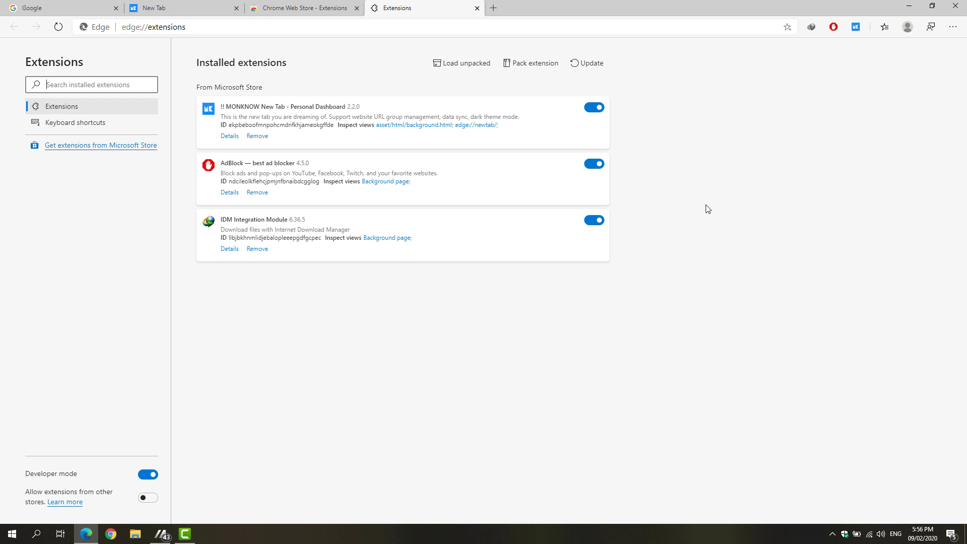
pyautogui.moveTo(101, 495)
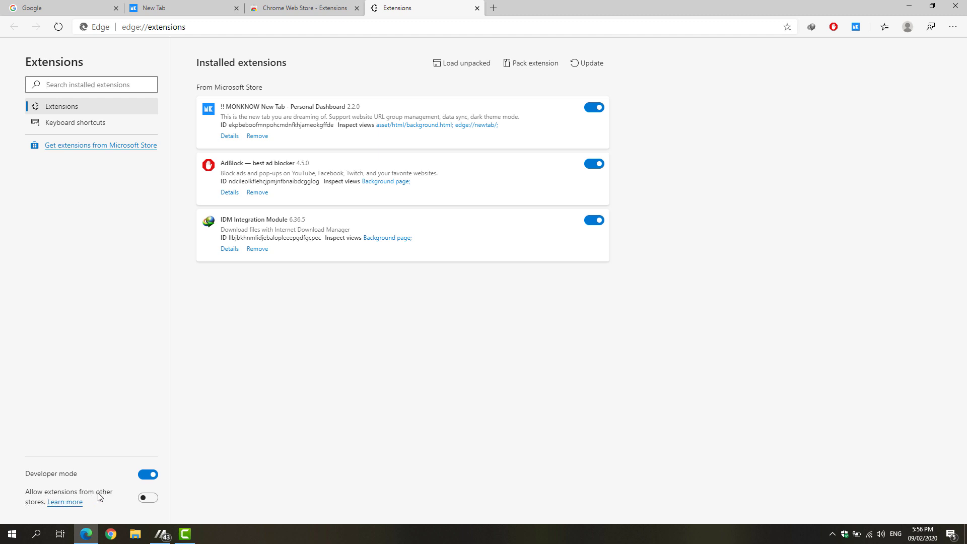
# Step: Allow extensions from other stores, confirm with Allow, and return to the Chrome Web Store tab
pyautogui.click(148, 498)
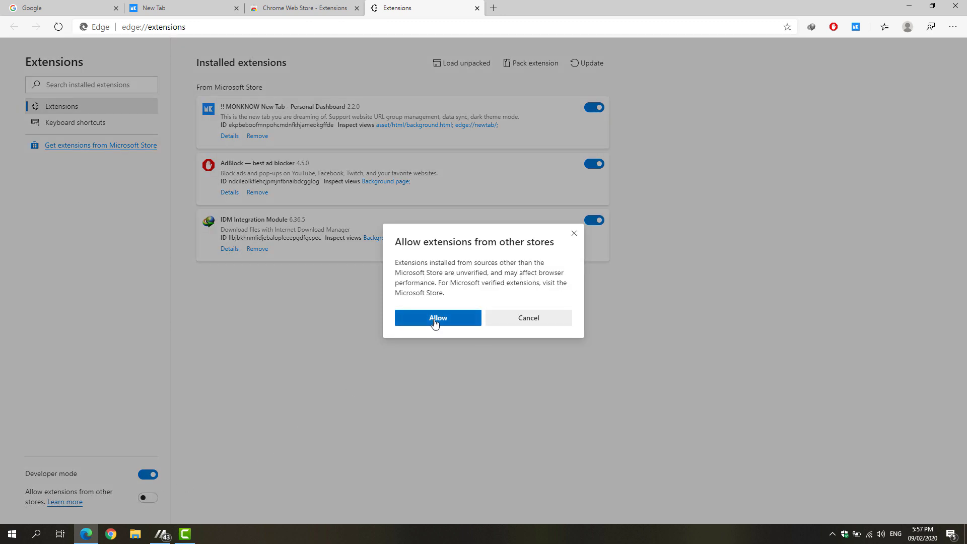
pyautogui.click(437, 317)
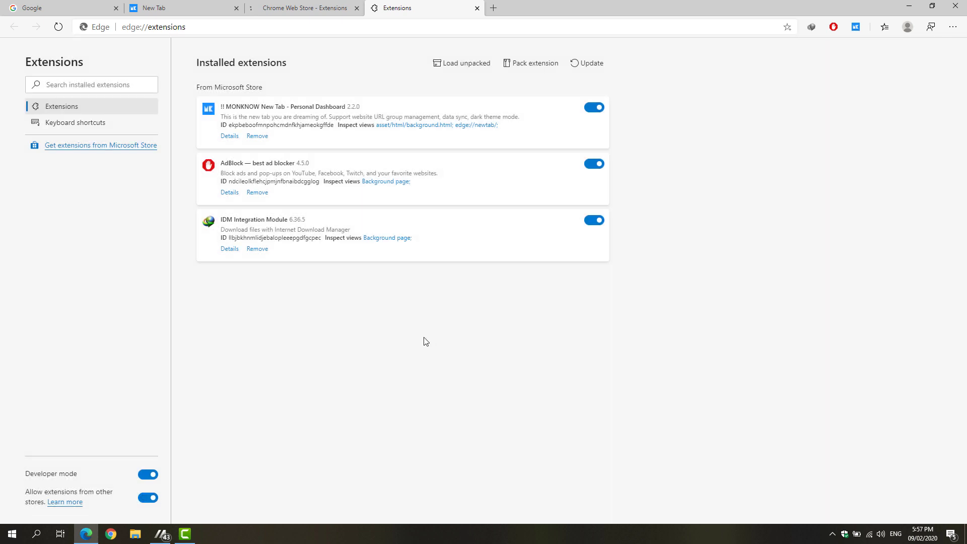
pyautogui.click(475, 8)
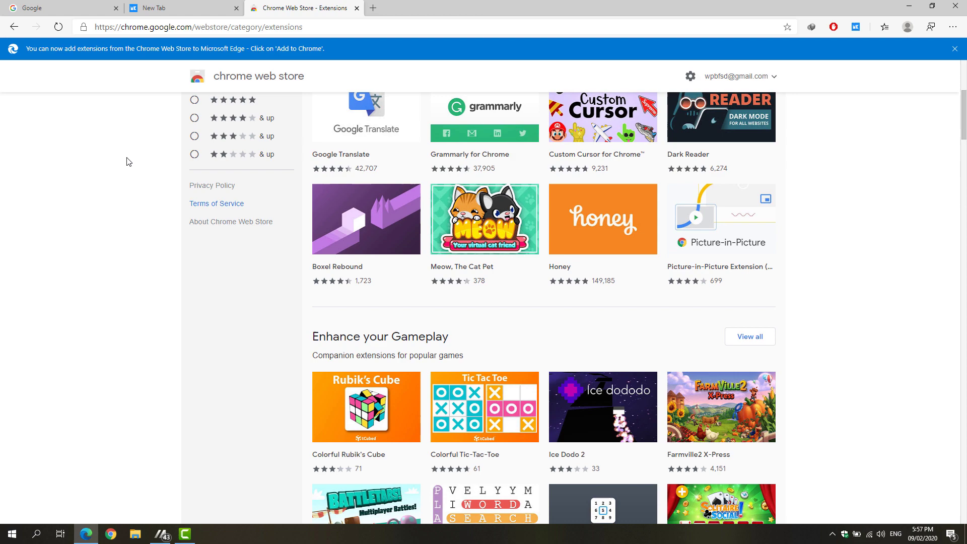
# Step: Scroll to Editor's Picks and open the Google Translate extension's detail page
pyautogui.scroll(-3)
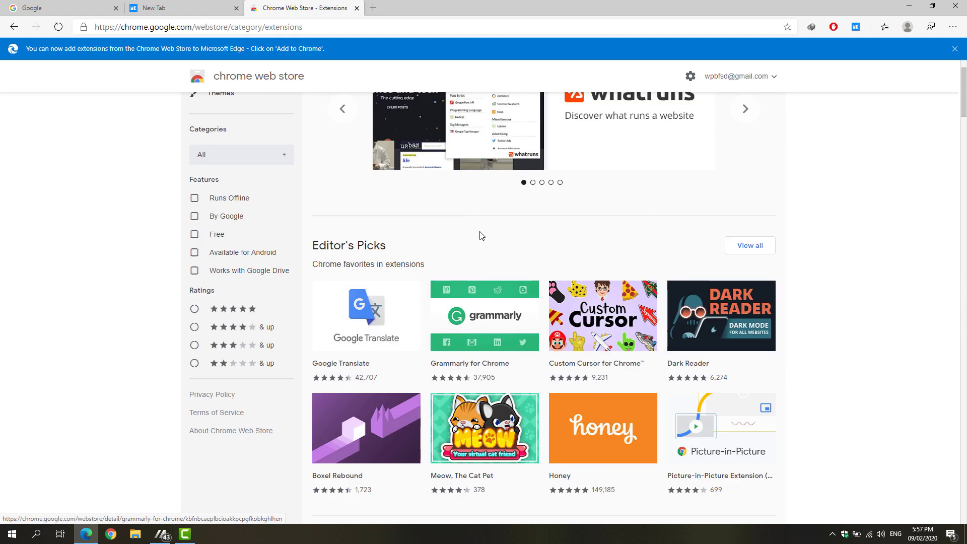
pyautogui.scroll(-3)
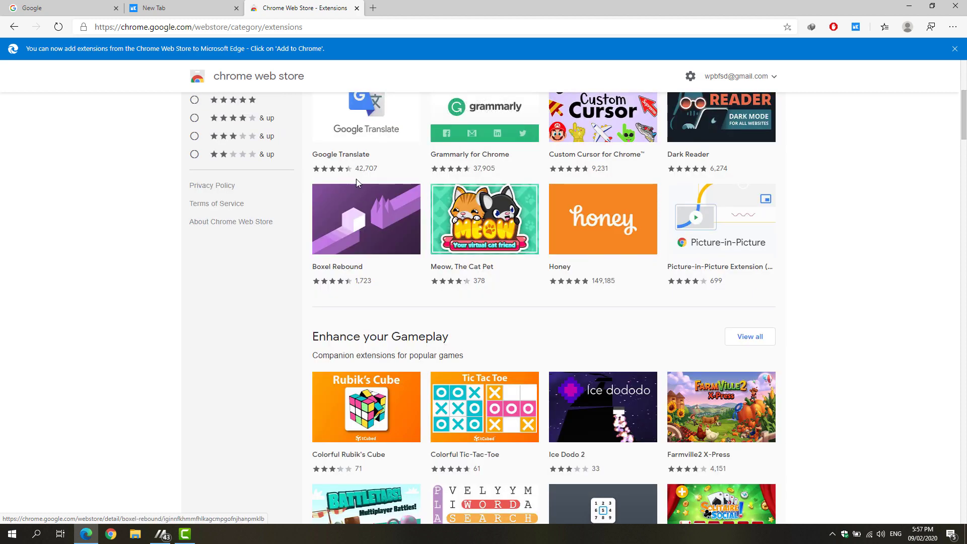
pyautogui.click(365, 116)
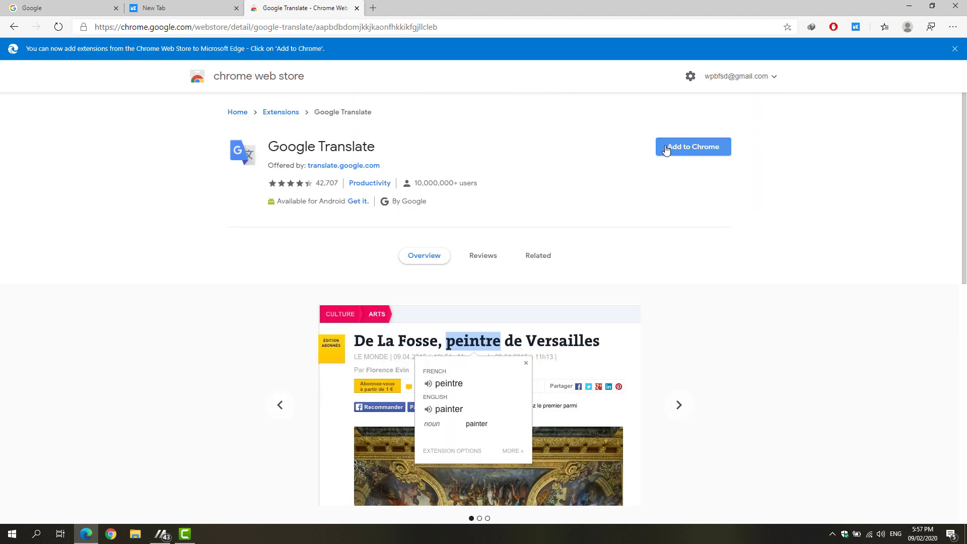
# Step: Add Google Translate to Edge and confirm with 'Add extension'
pyautogui.click(693, 146)
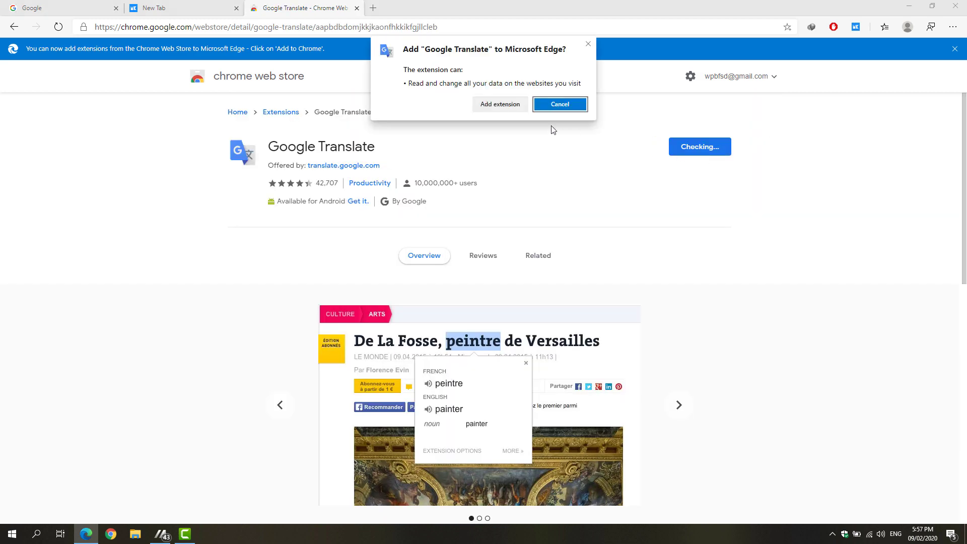
pyautogui.moveTo(466, 60)
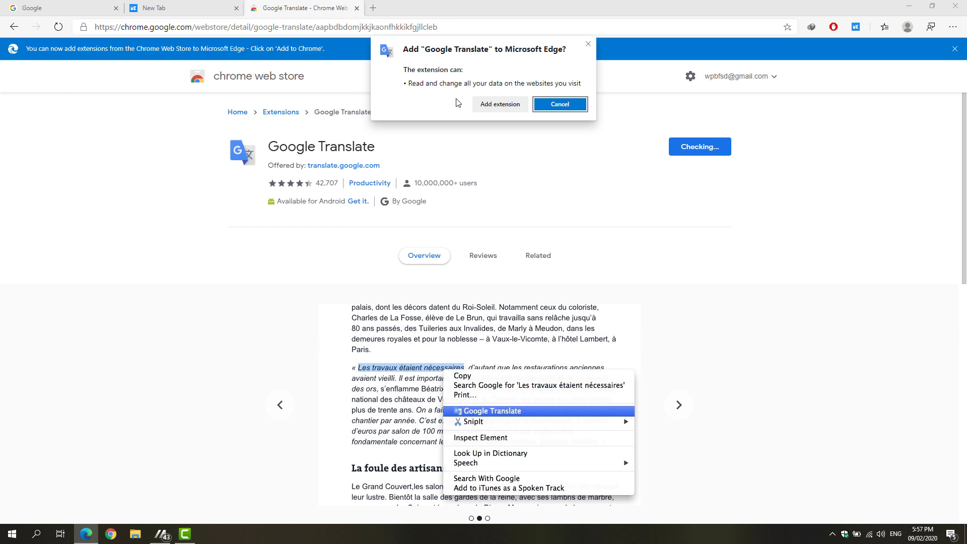
pyautogui.click(559, 104)
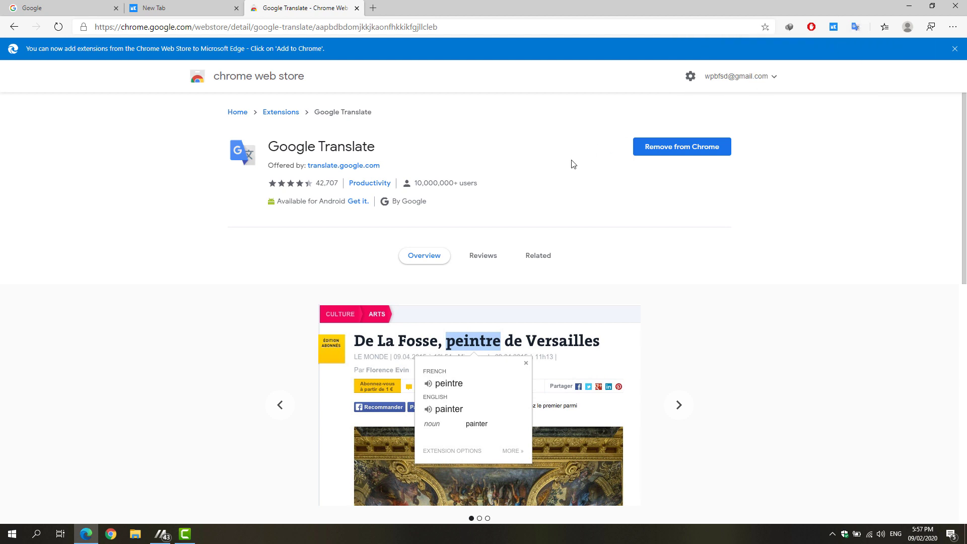
pyautogui.rightClick(454, 367)
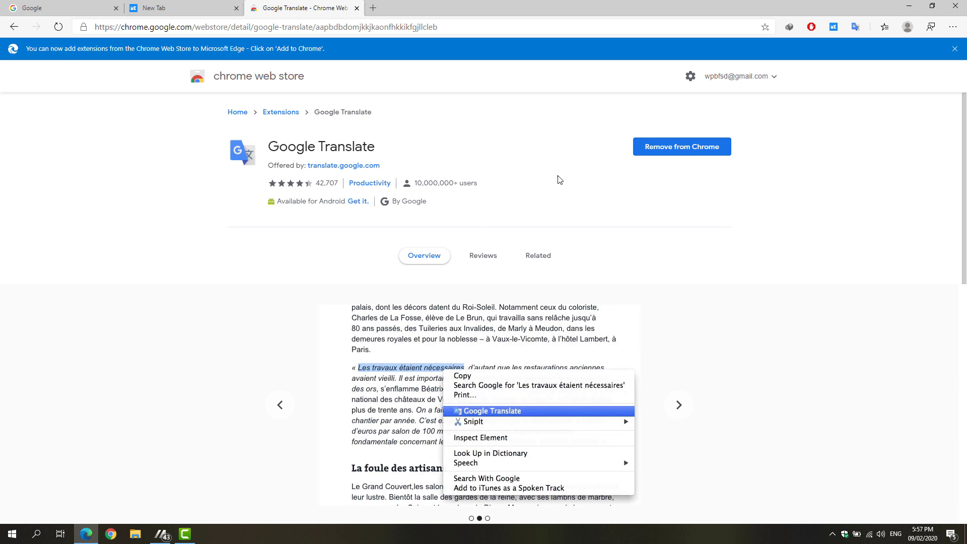
pyautogui.moveTo(564, 177)
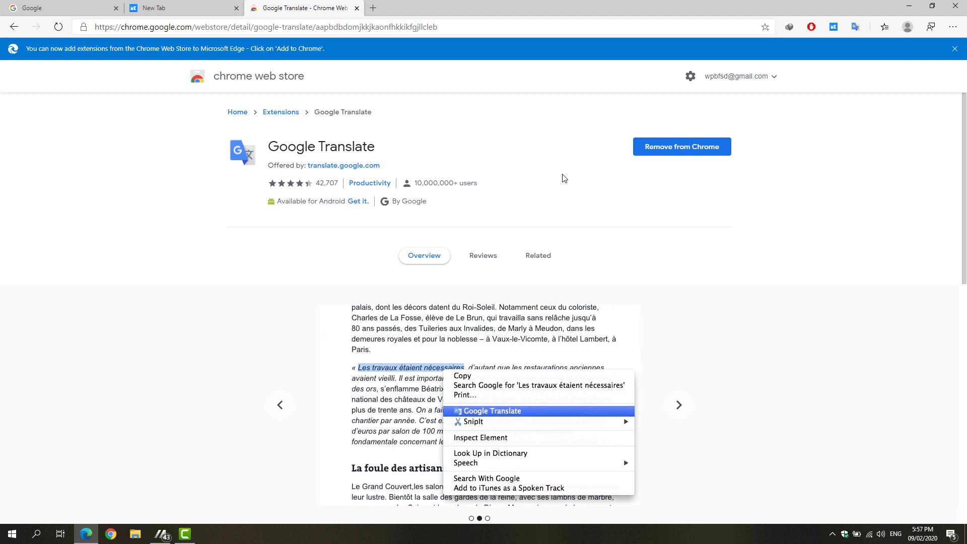
pyautogui.click(492, 411)
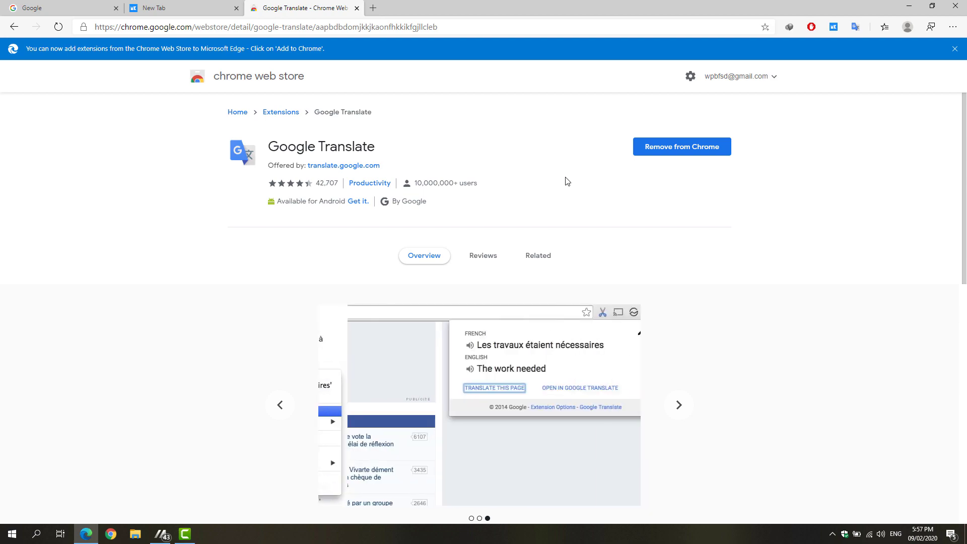